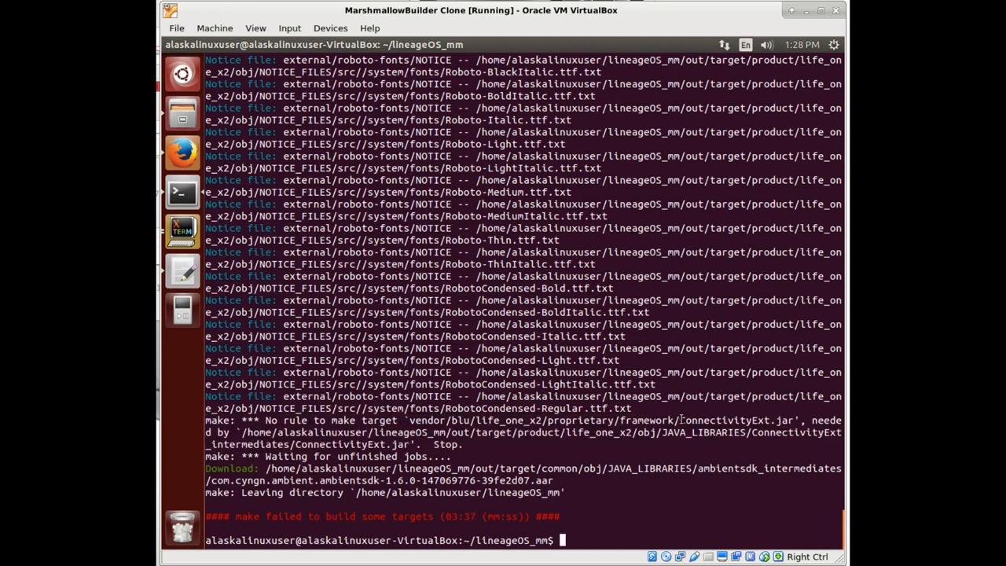
Bring the Files window showing the Life One X2 system folder over the failed build output.
double_click(724, 420)
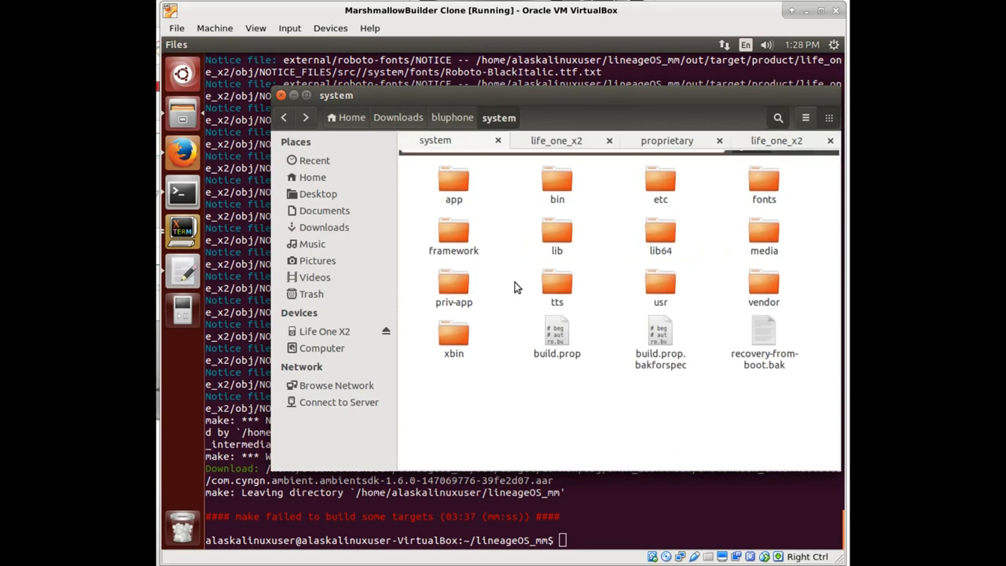
Search the system folder for ConnectivityExt and jump to ConnectivityExt.jar's location in the framework folder.
text(ConnectivityExt)
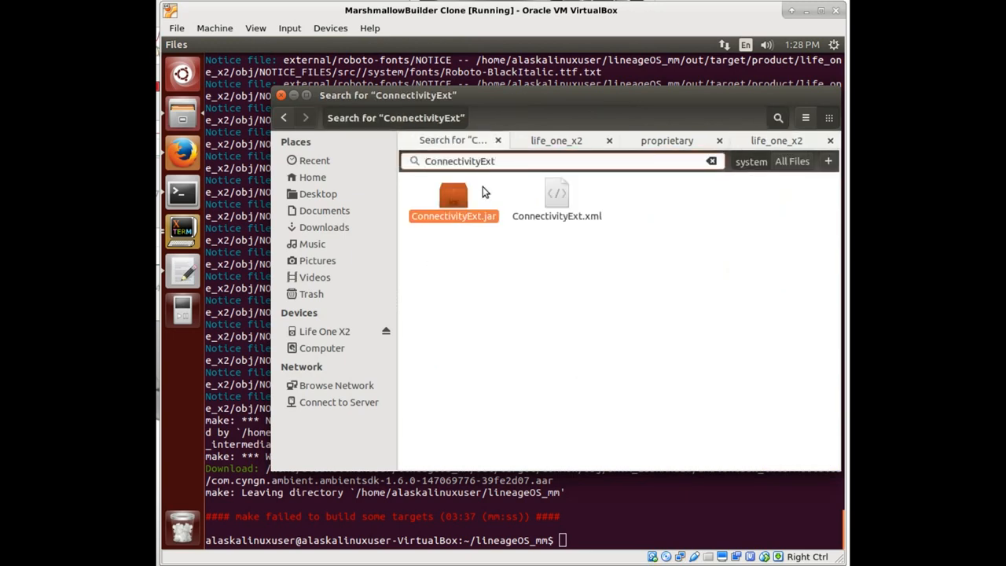
click(453, 198)
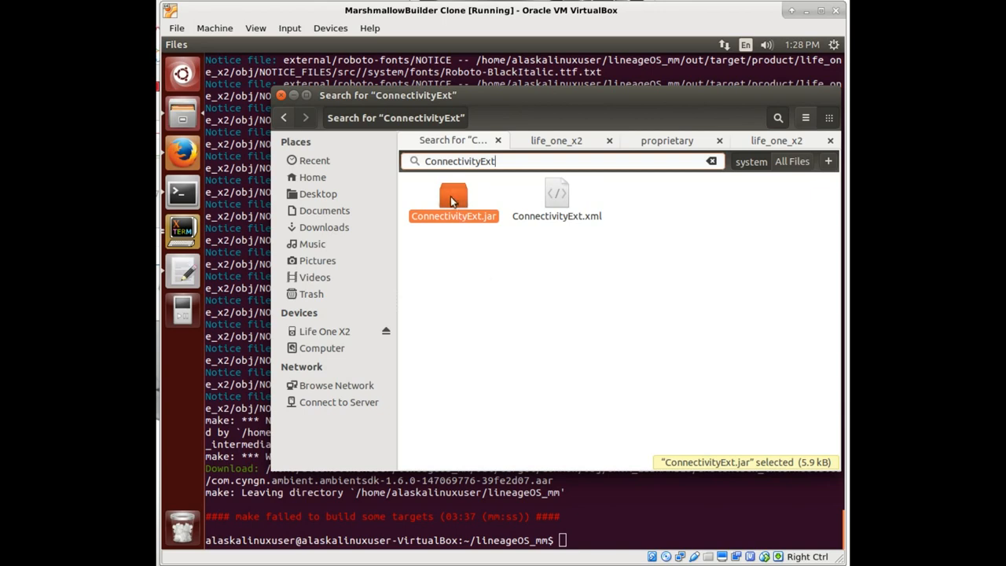
right_click(453, 202)
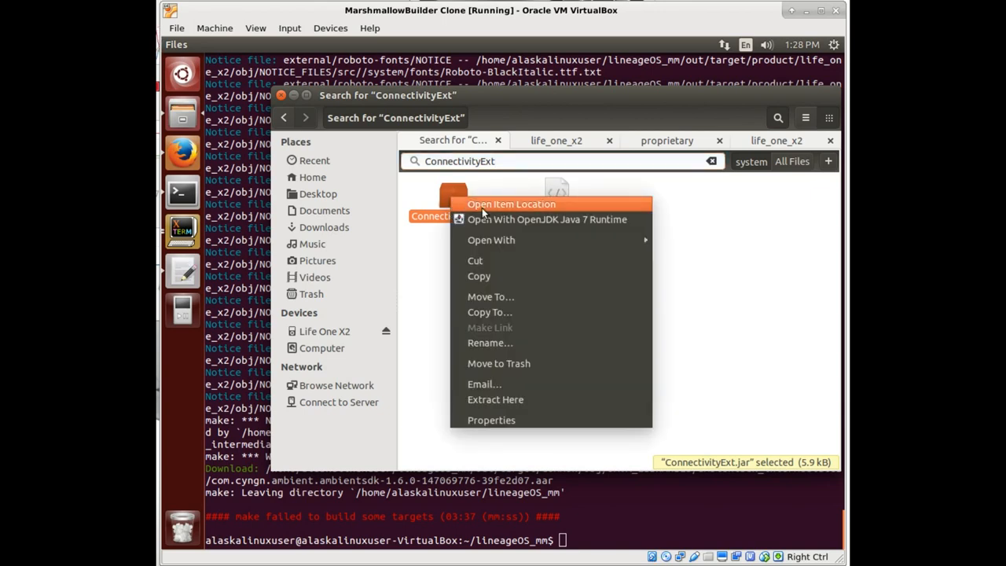
click(511, 204)
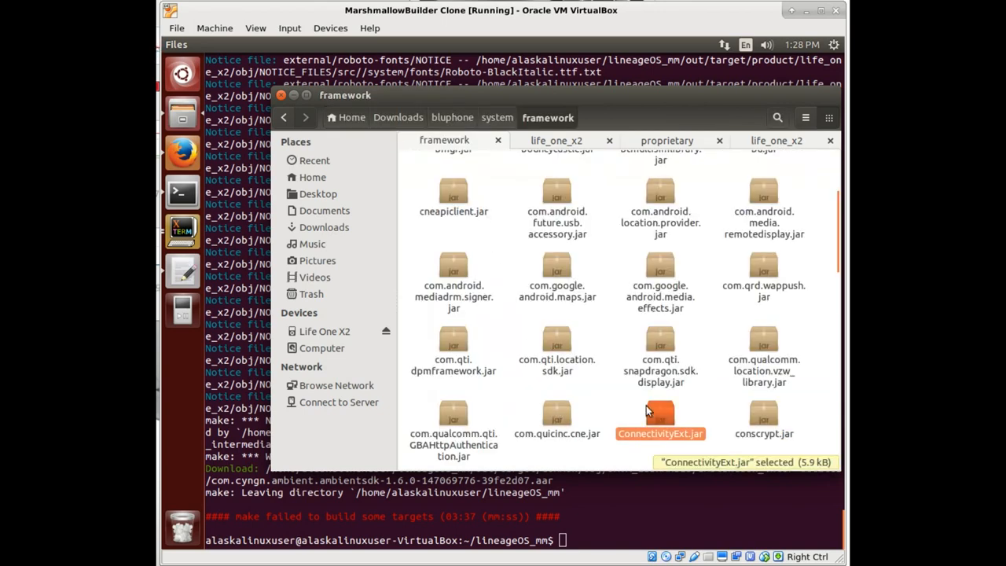
mouse_move(614, 393)
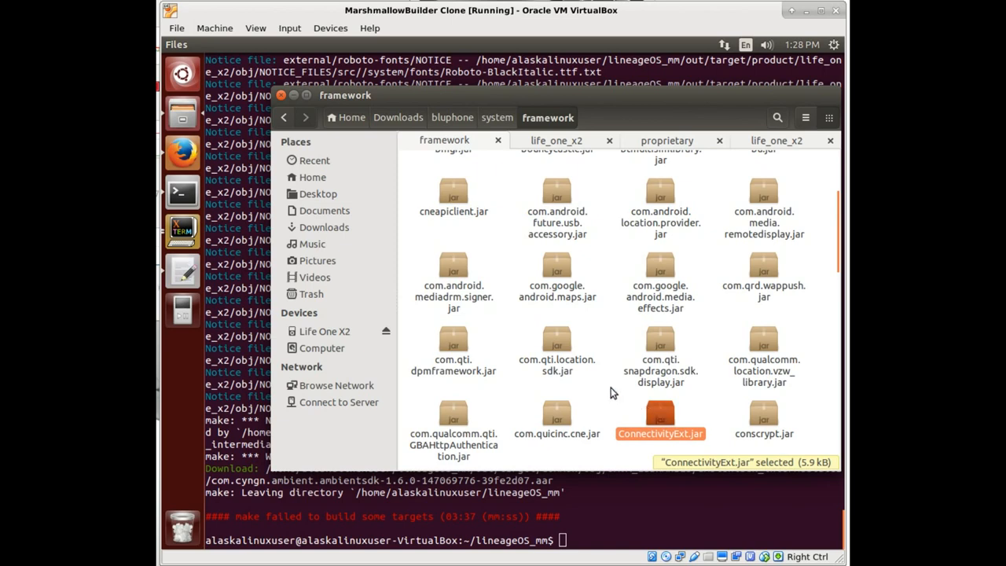
mouse_move(556, 189)
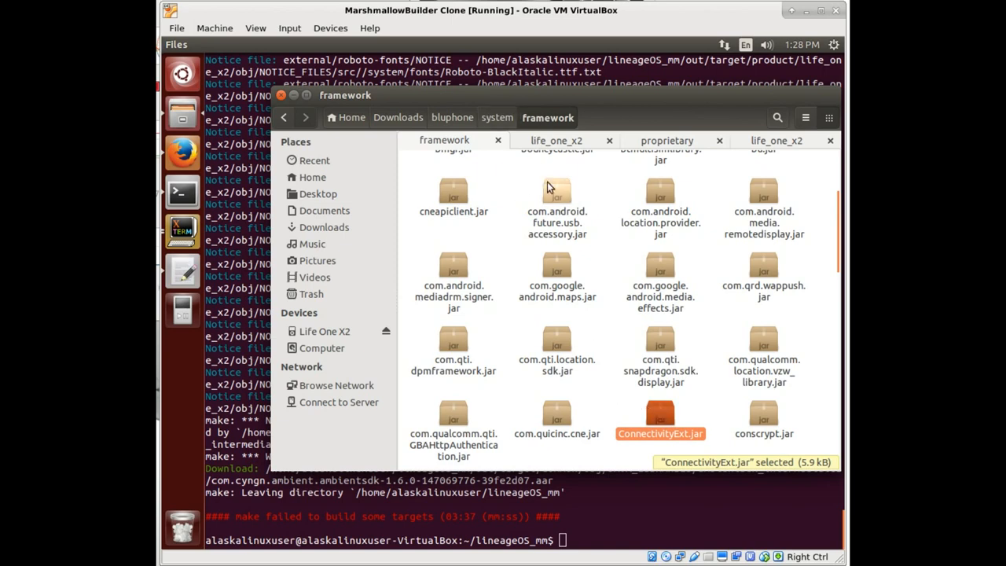
mouse_move(667, 140)
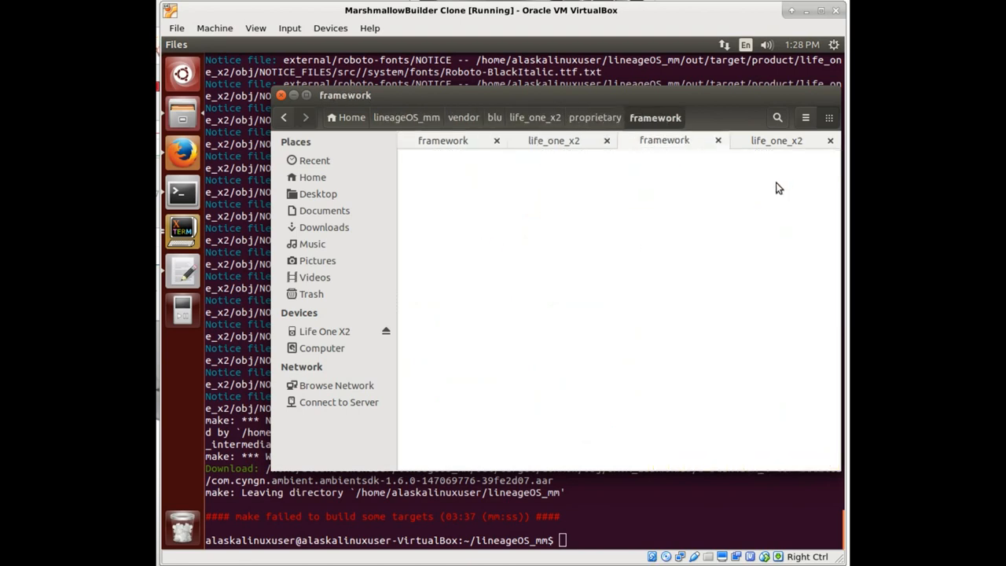
mouse_move(588, 252)
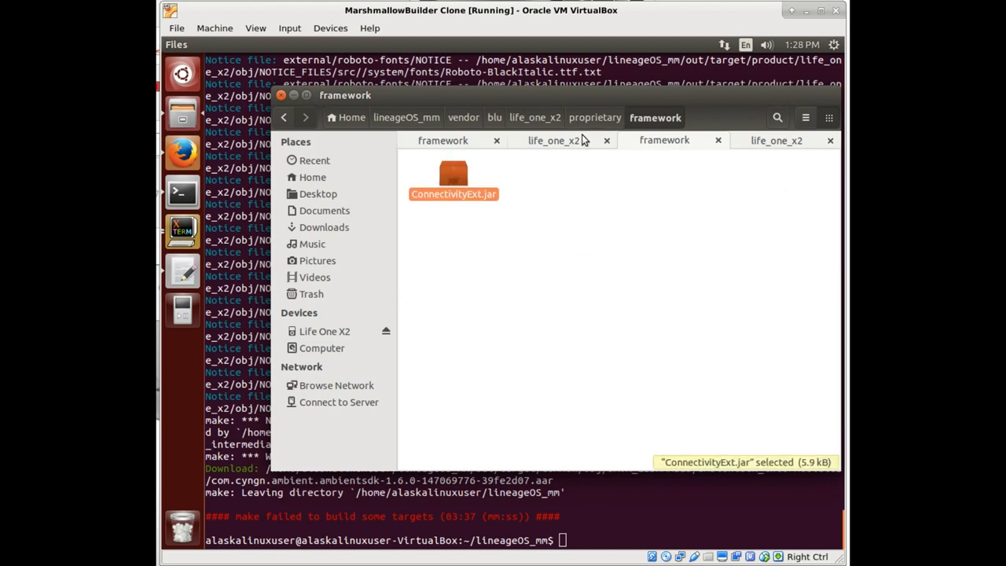
Navigate up from proprietary/framework to the life_one_x2 folder and bring up options for the vendor makefile.
click(595, 117)
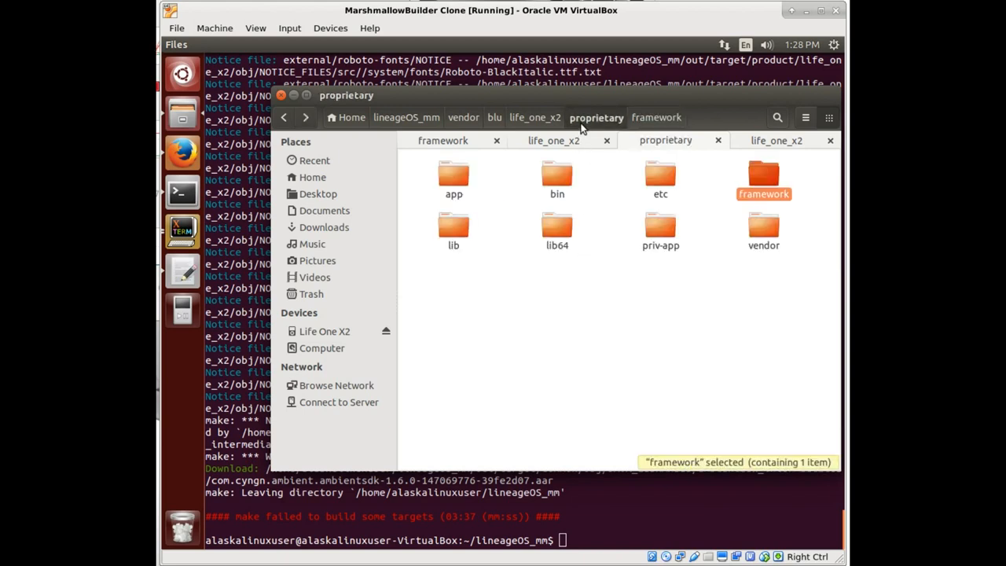
double_click(764, 176)
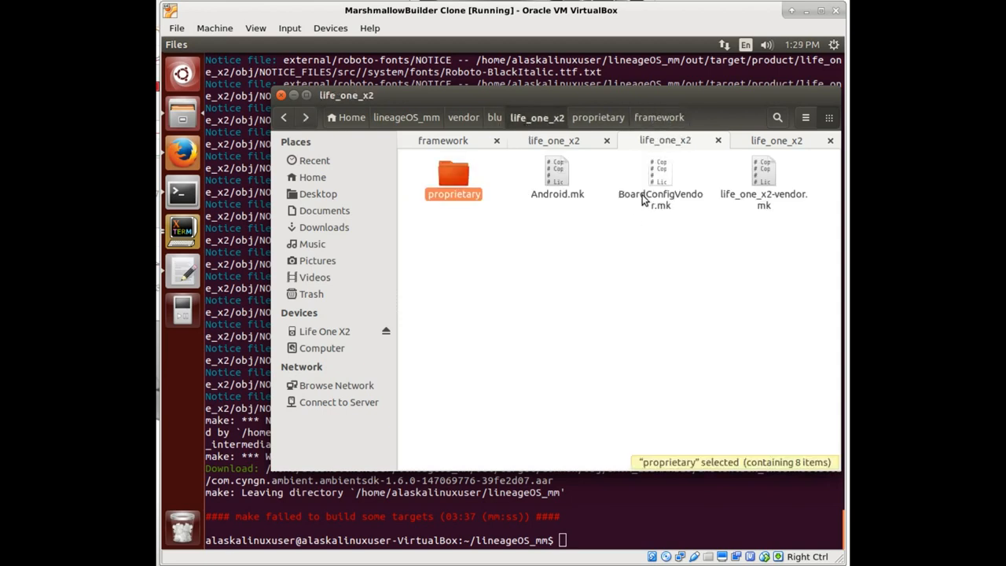
mouse_move(764, 182)
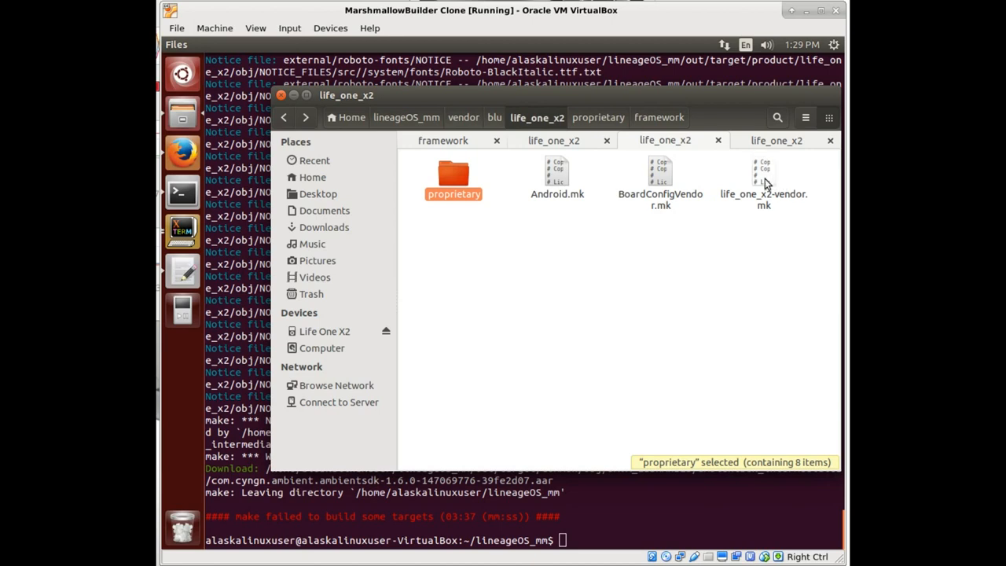
right_click(661, 173)
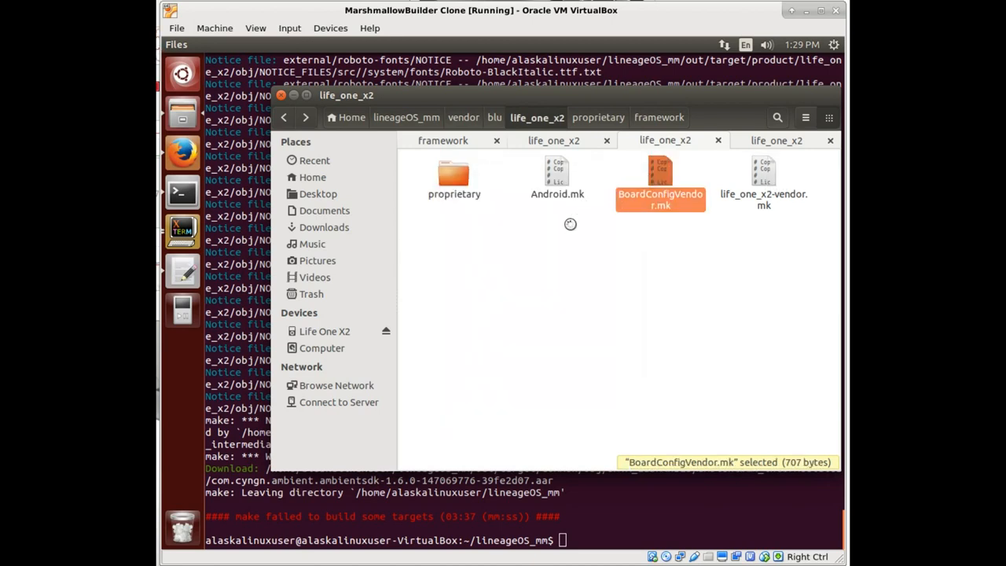
Open the makefile in gedit and step through the 'framework' search matches.
double_click(660, 169)
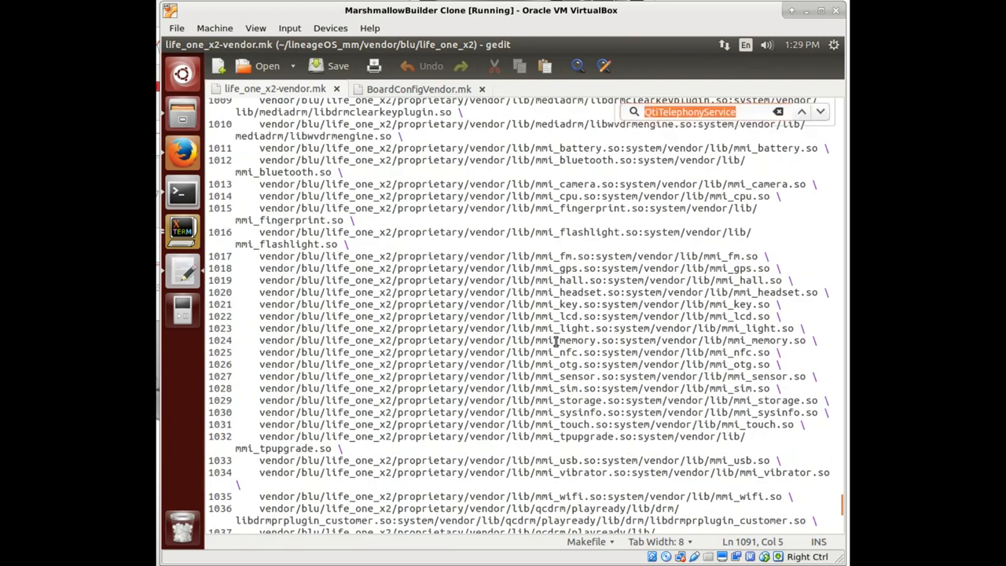
text(framework)
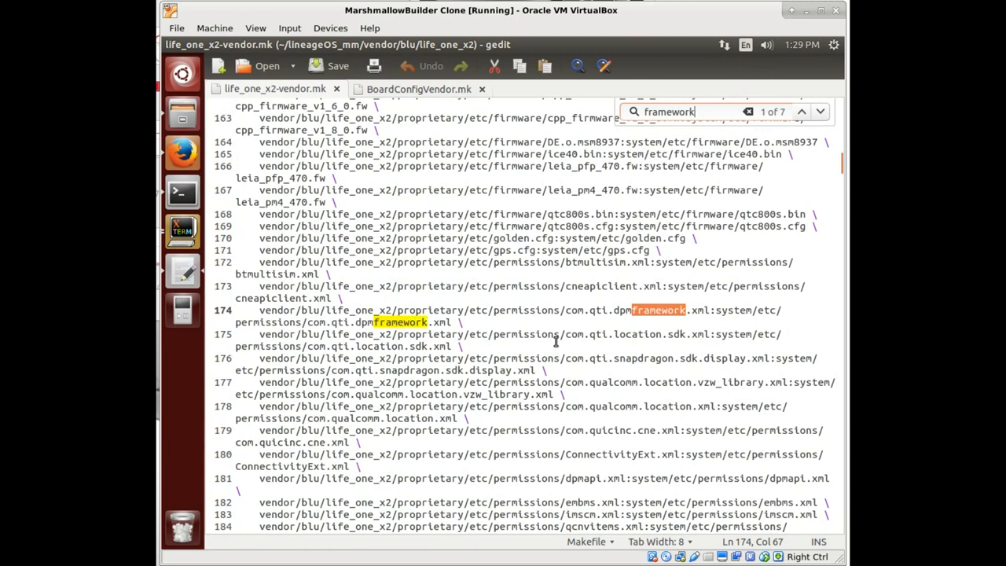
mouse_move(791, 141)
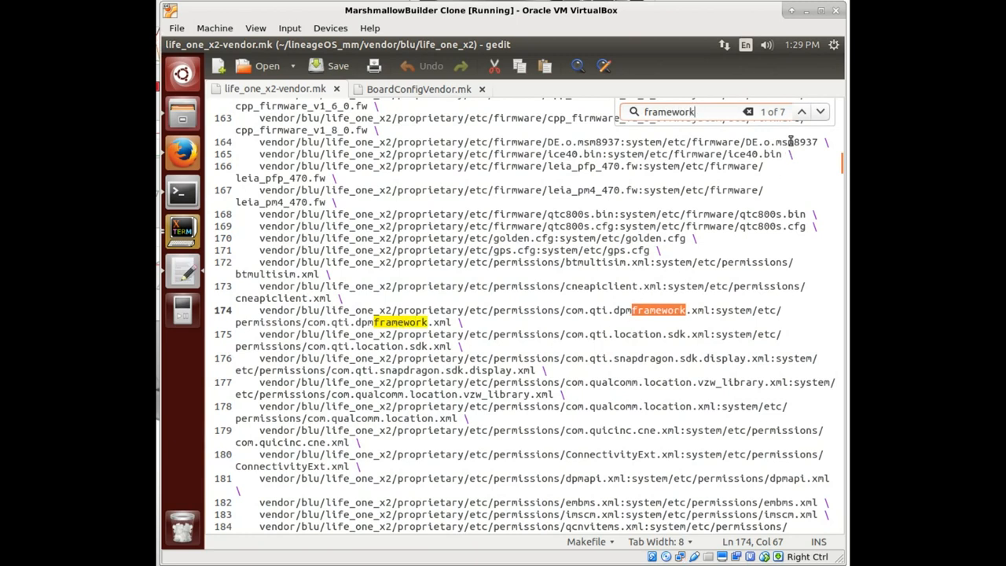
click(802, 111)
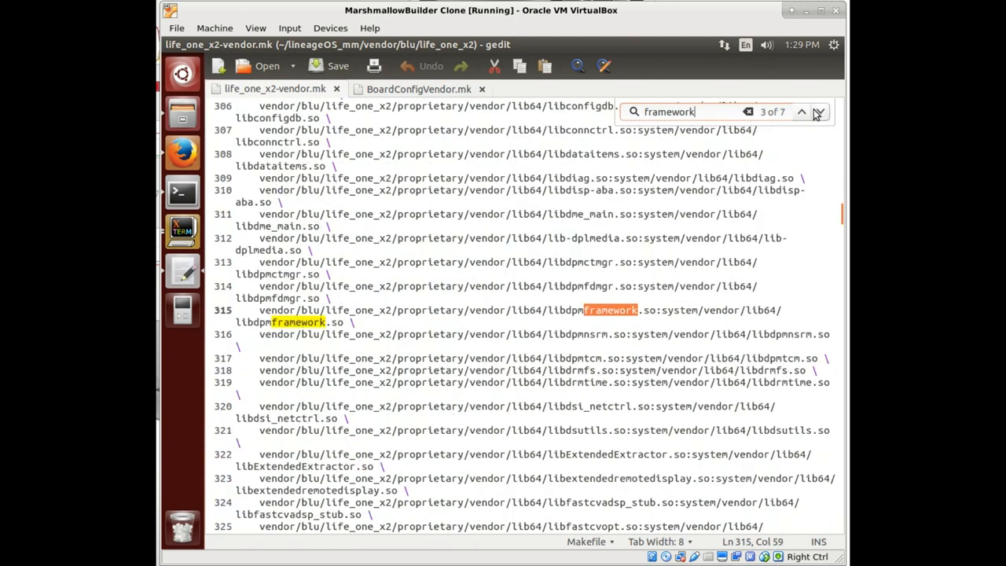
click(818, 110)
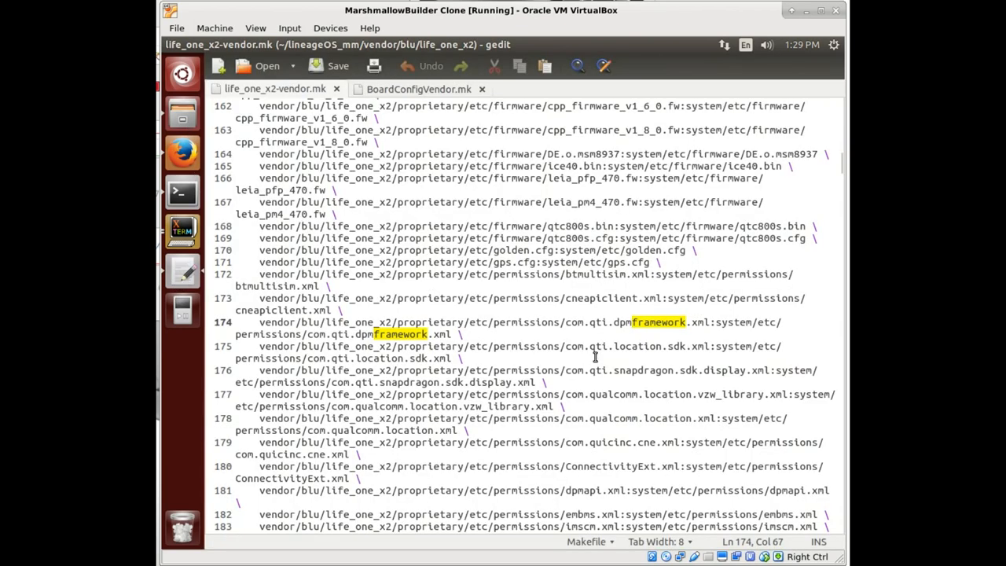
key(ctrl+f)
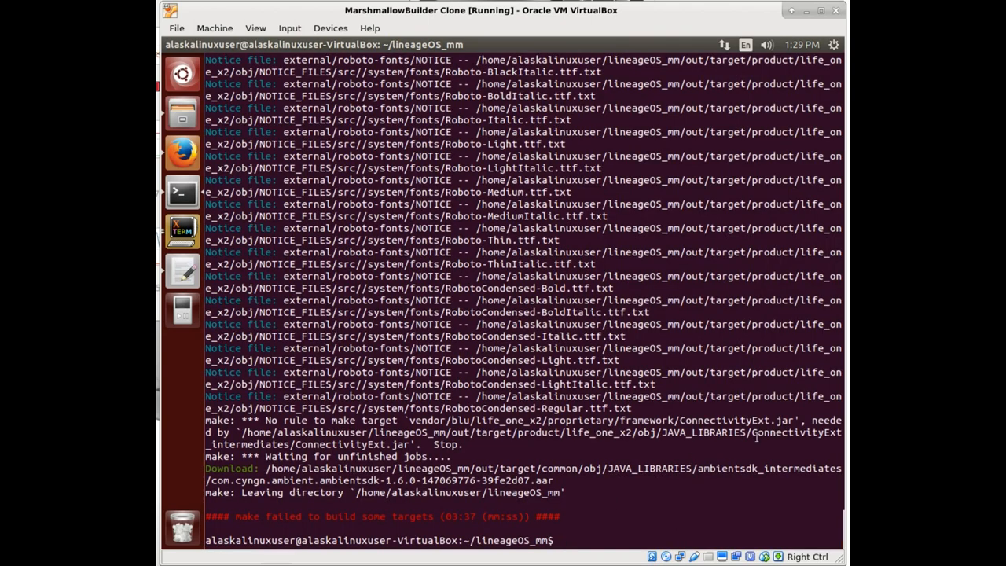
double_click(724, 419)
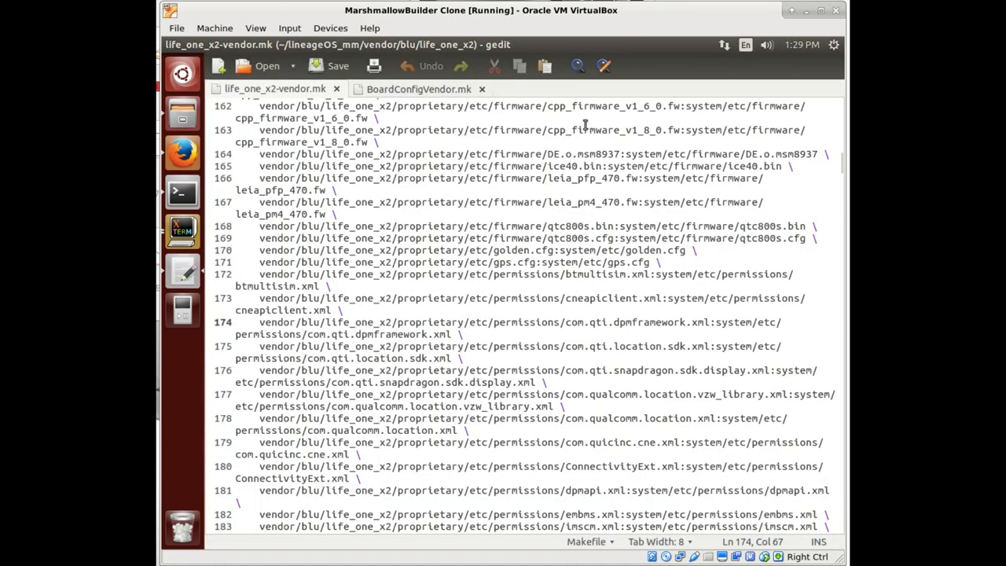
Search life_one_x2-vendor.mk for 'ConnectivityExt' and advance to its third match, the PRODUCT_PACKAGES entry.
key(ctrl+f)
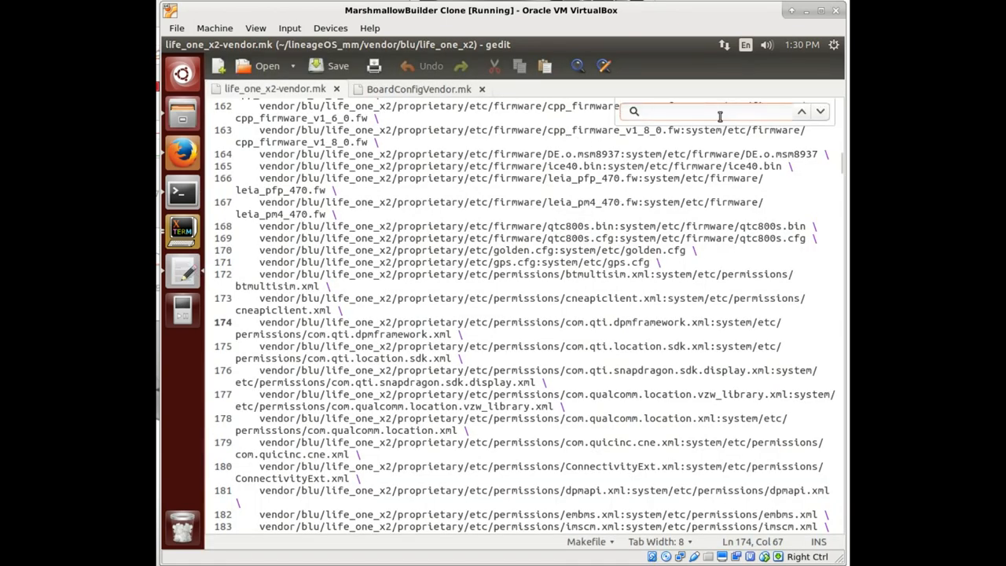
text(ConnectivityExt)
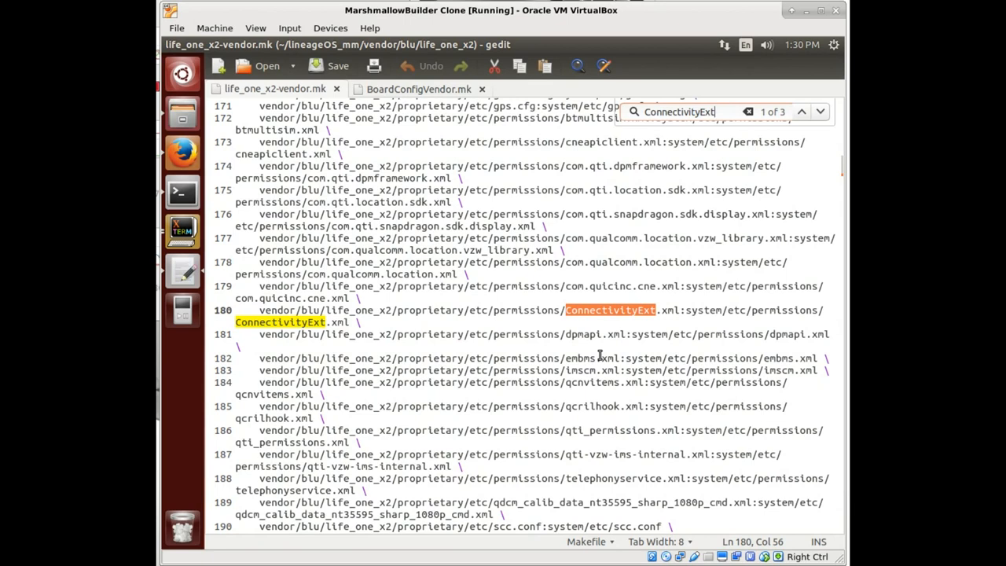
click(802, 110)
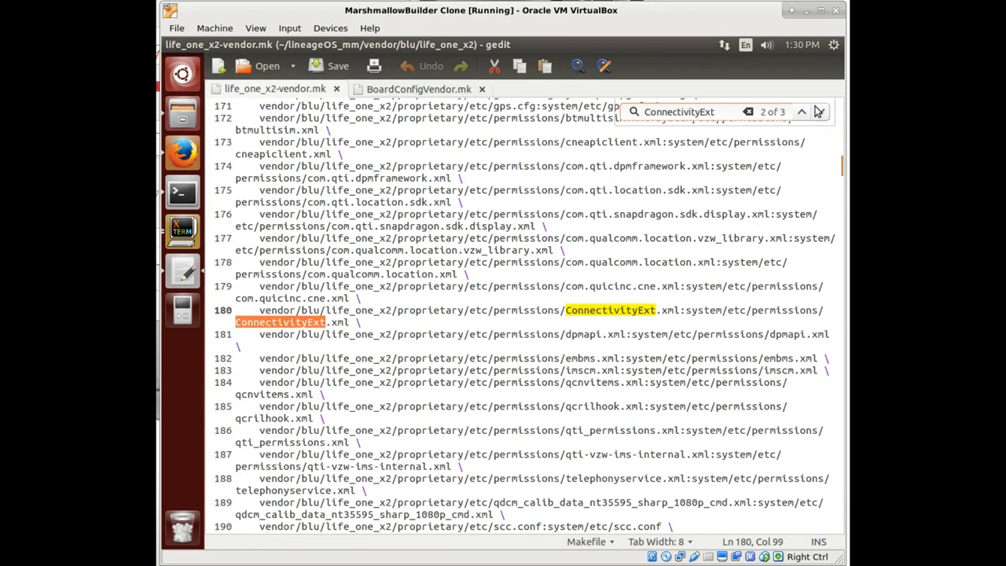
click(801, 110)
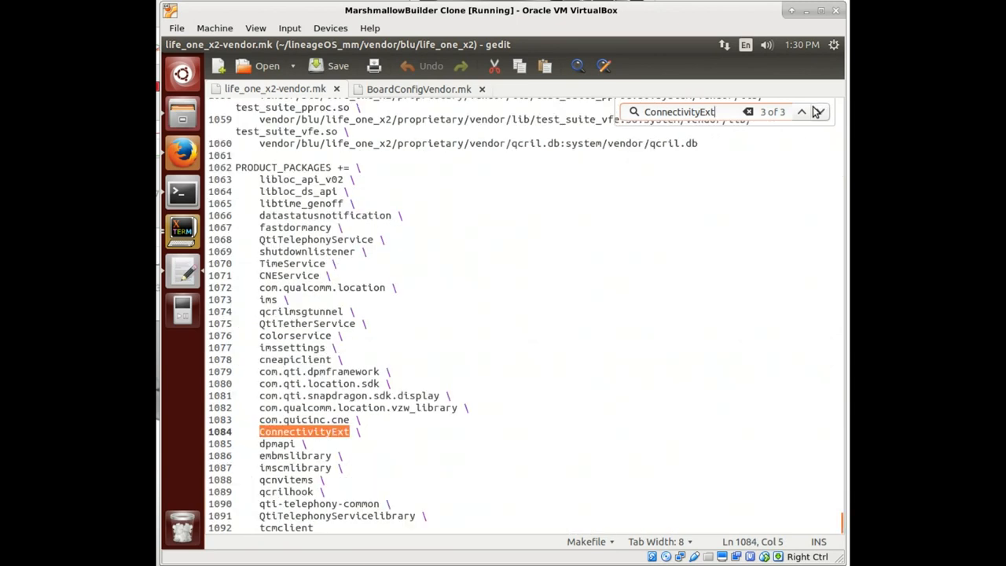